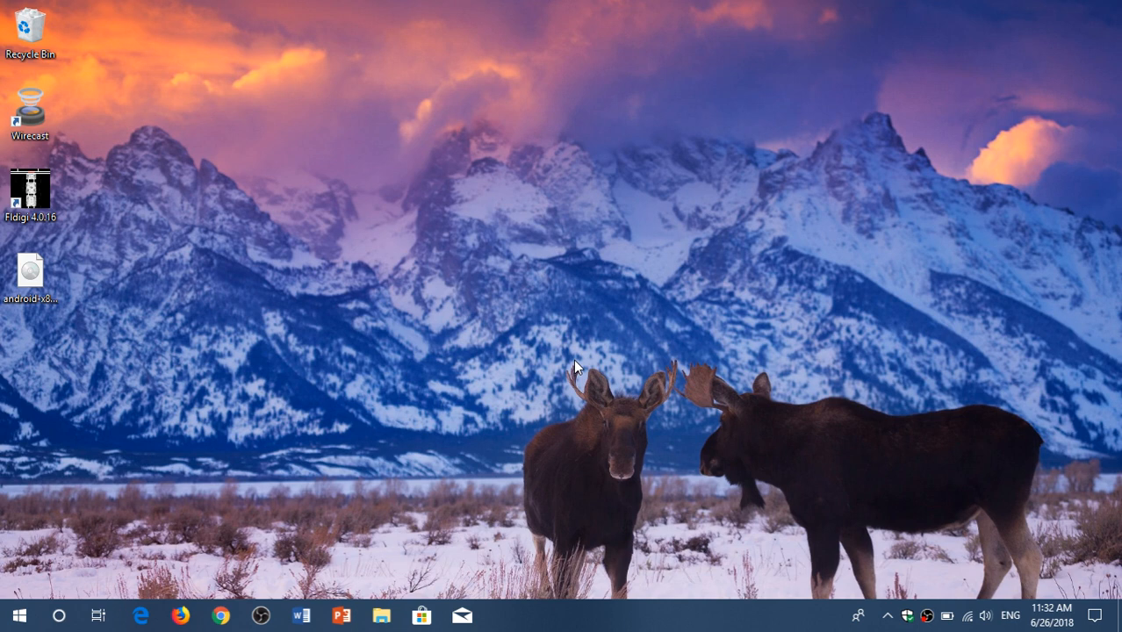
{"action": "mouse_move", "coordinate": [141, 615]}
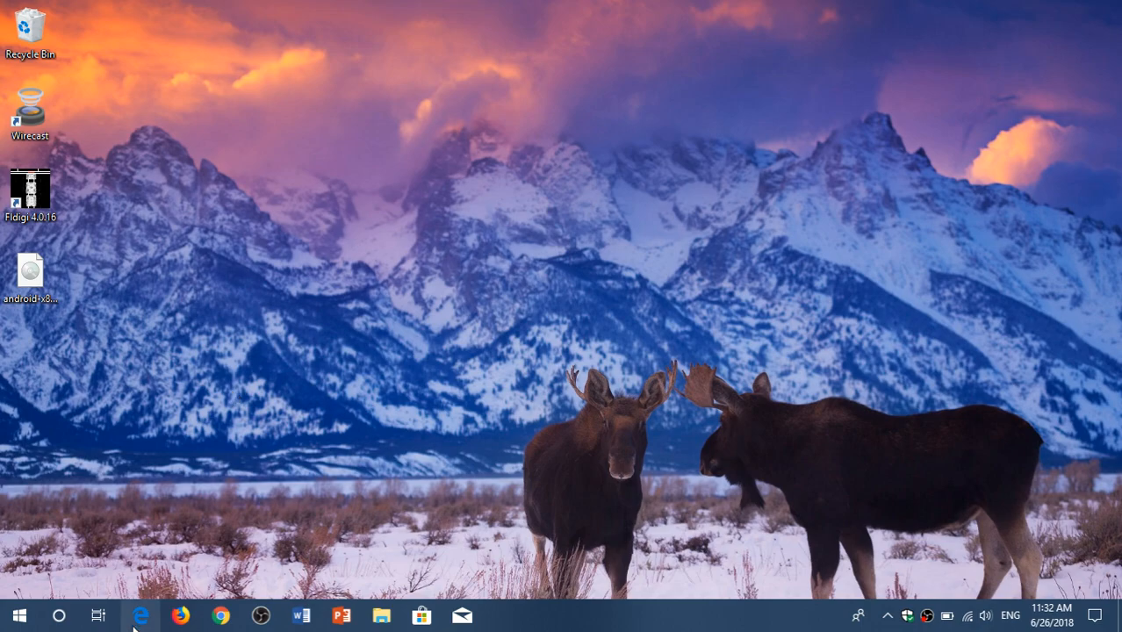
- Launch Edge and navigate to windows93.net/ so its retro desktop loads
{"action": "left_click", "coordinate": [140, 615]}
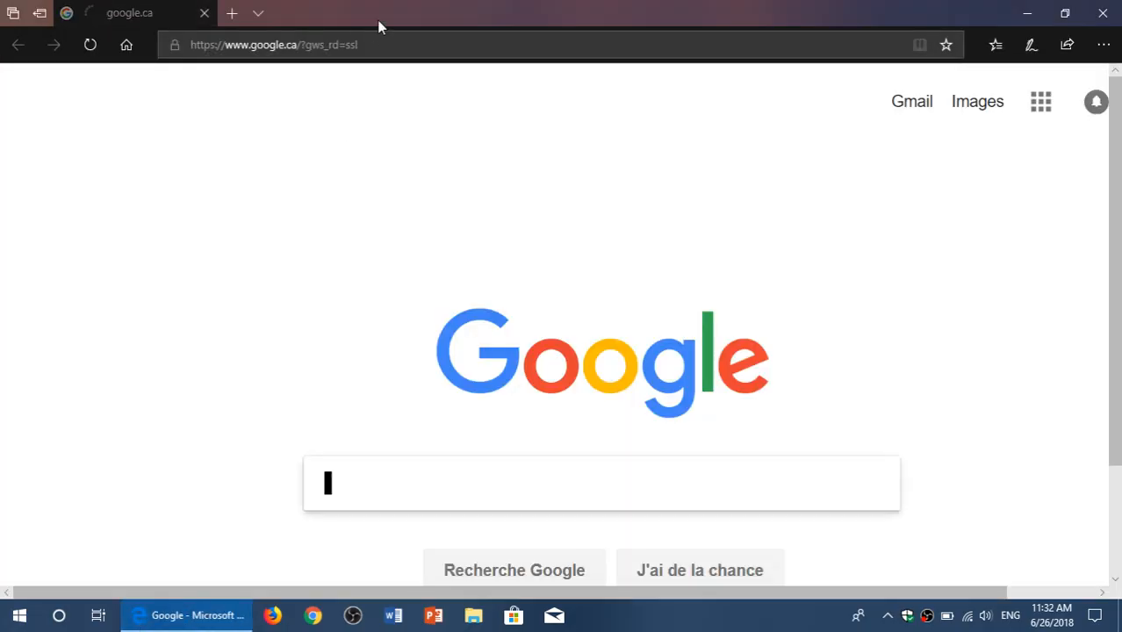
{"action": "left_click", "coordinate": [274, 46]}
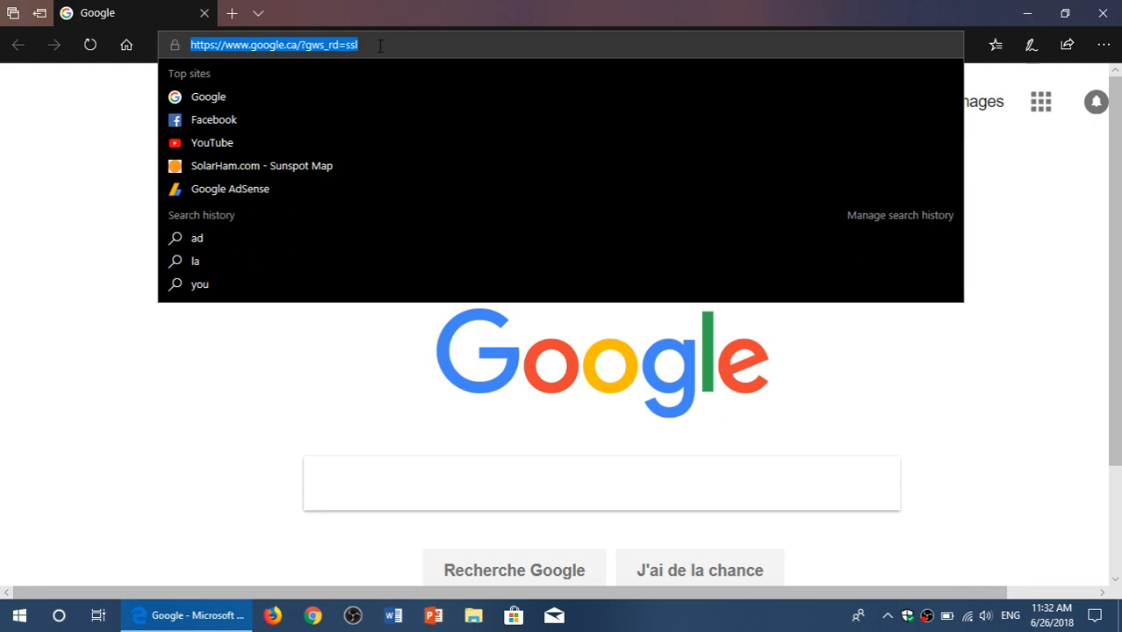
{"action": "type", "text": "windows93.net/"}
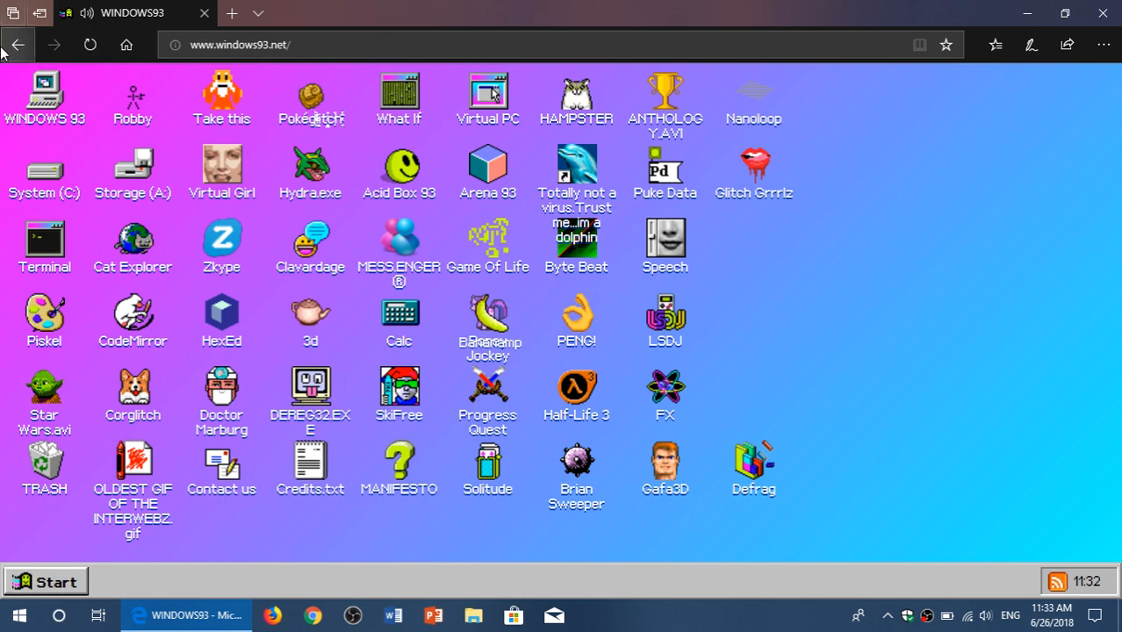
- Browse and close the System (C:) folder, launch Piskel, then bring up the Start menu
{"action": "double_click", "coordinate": [44, 172]}
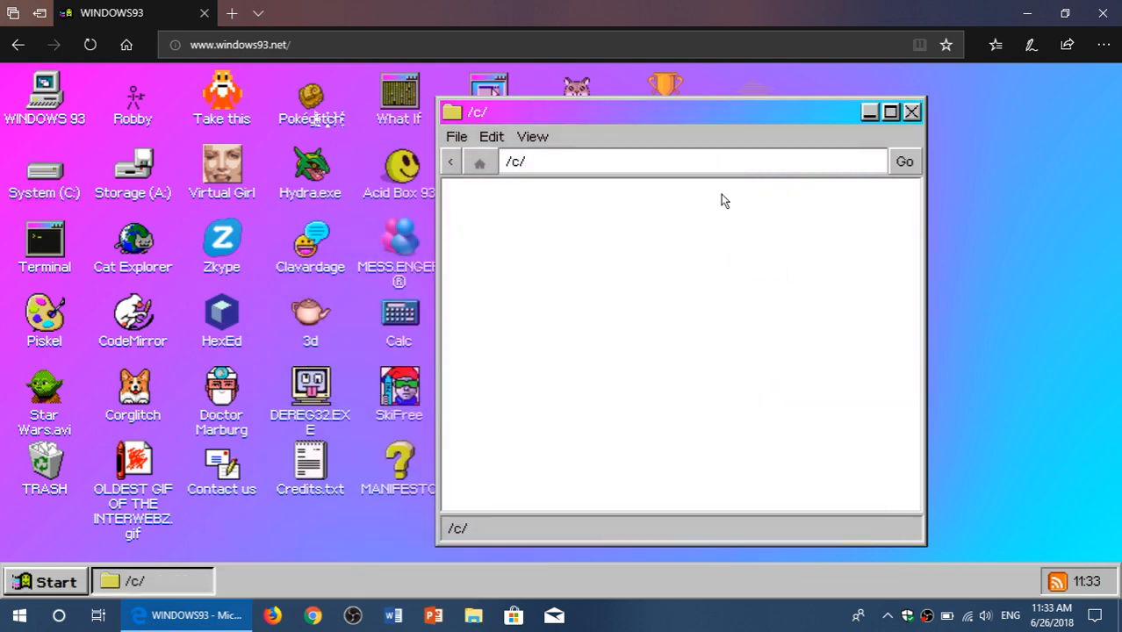
{"action": "left_click", "coordinate": [911, 112]}
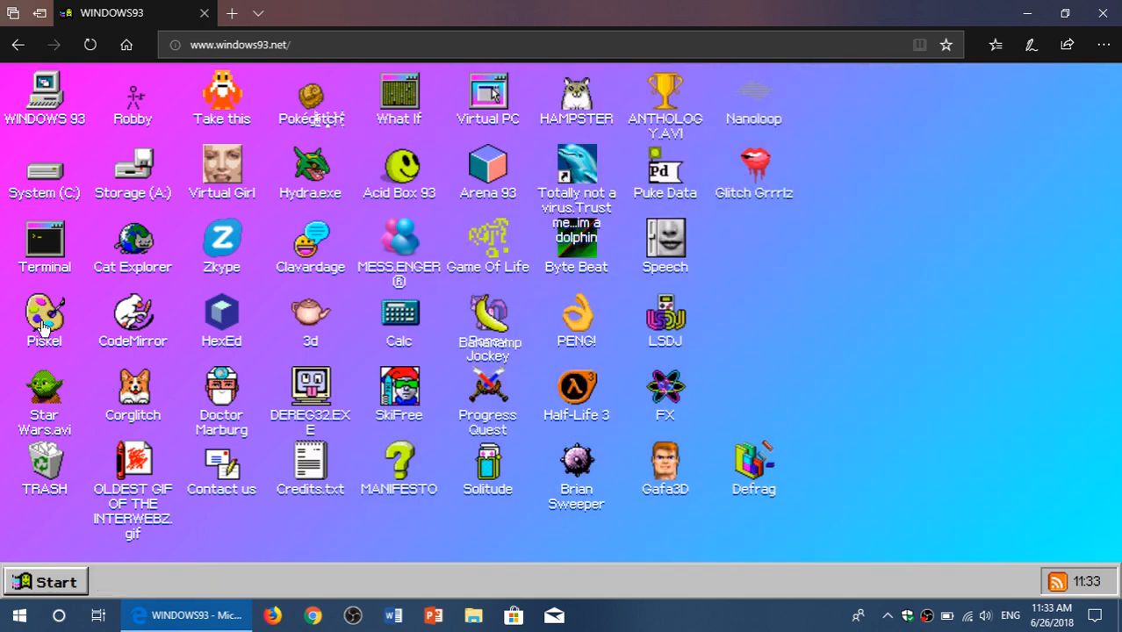
{"action": "mouse_move", "coordinate": [93, 324]}
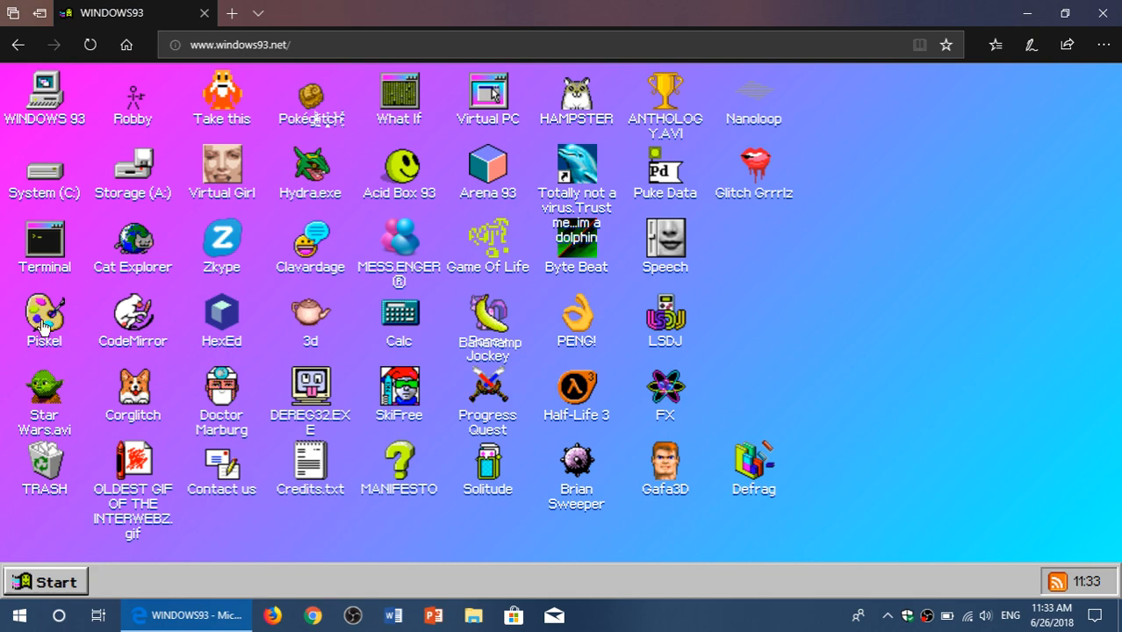
{"action": "double_click", "coordinate": [44, 319]}
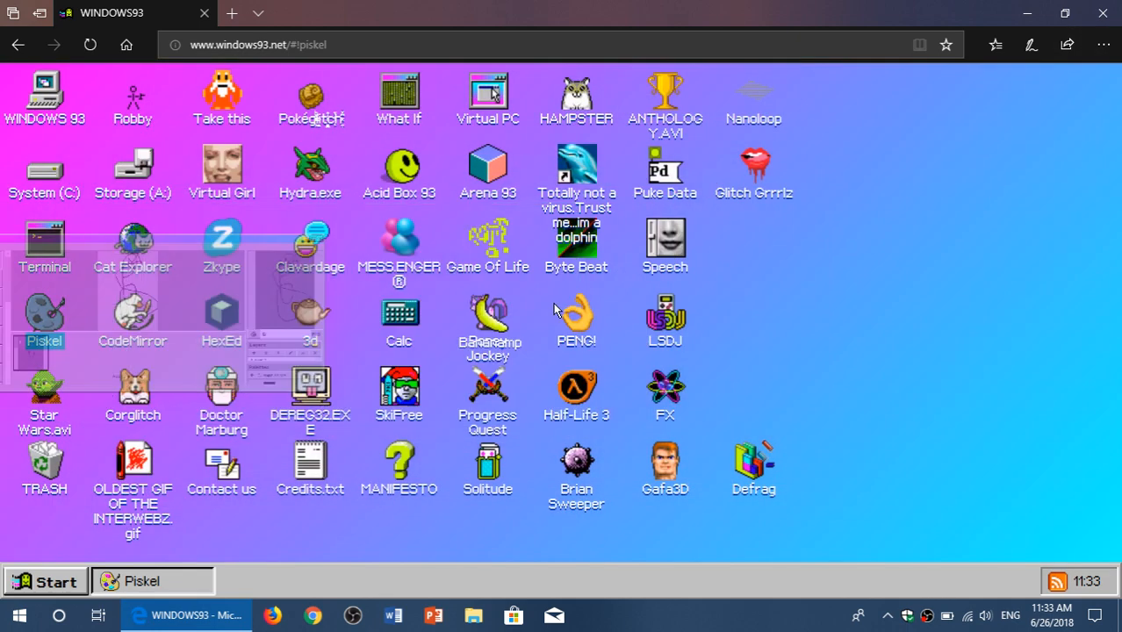
{"action": "left_click", "coordinate": [45, 581]}
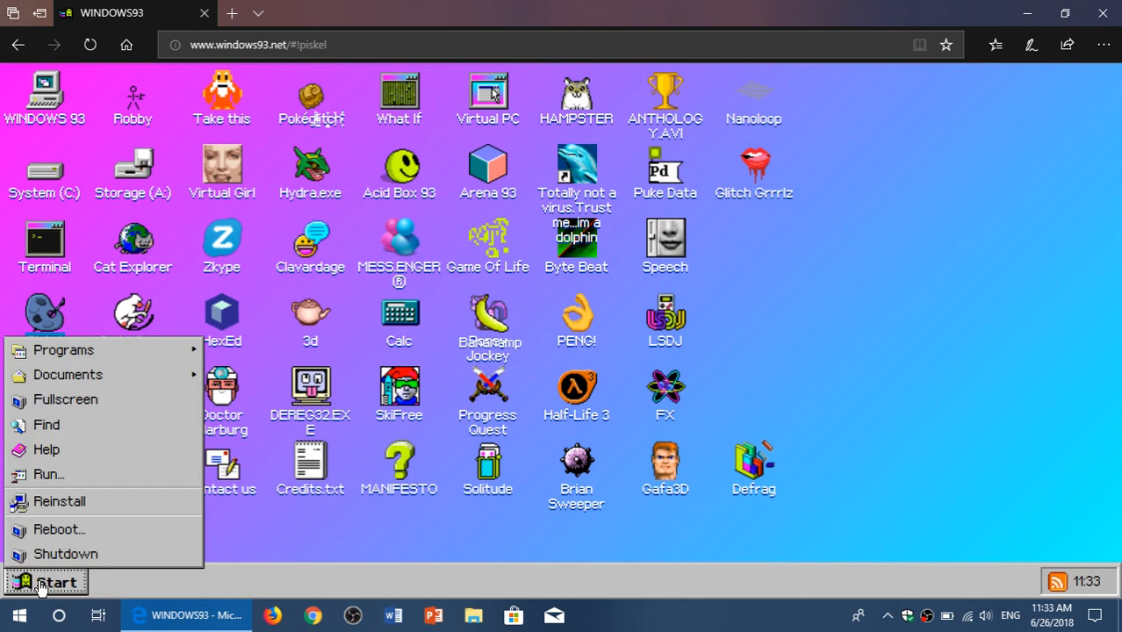
- Scroll through the Programs list, then launch Castle GAFA 3D from its desktop icon
{"action": "left_click", "coordinate": [63, 349]}
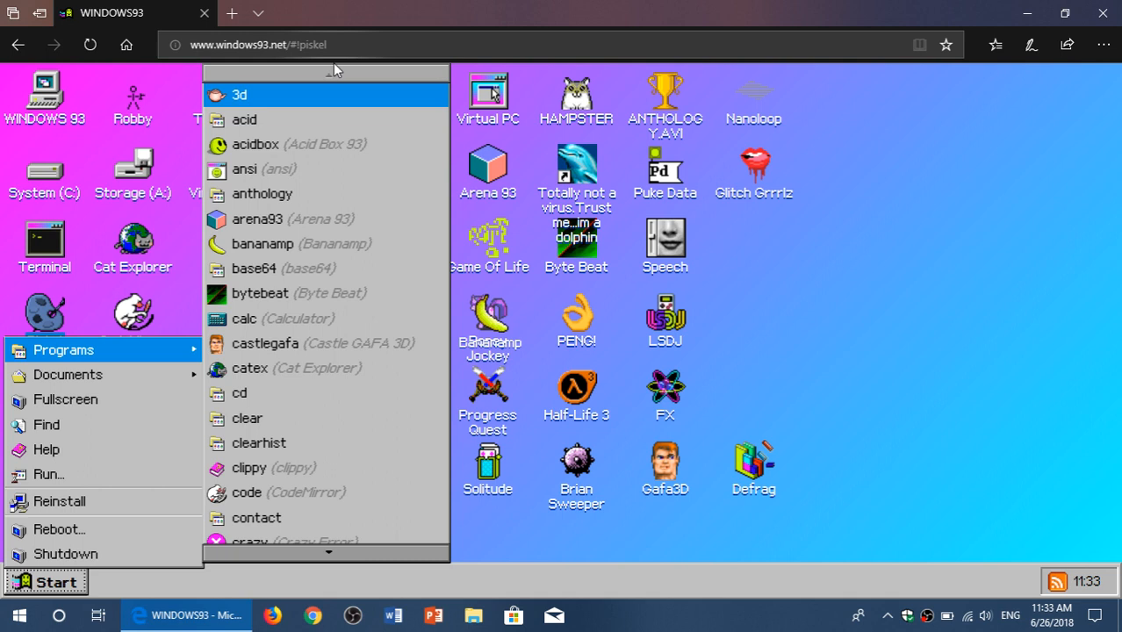
{"action": "mouse_move", "coordinate": [309, 319]}
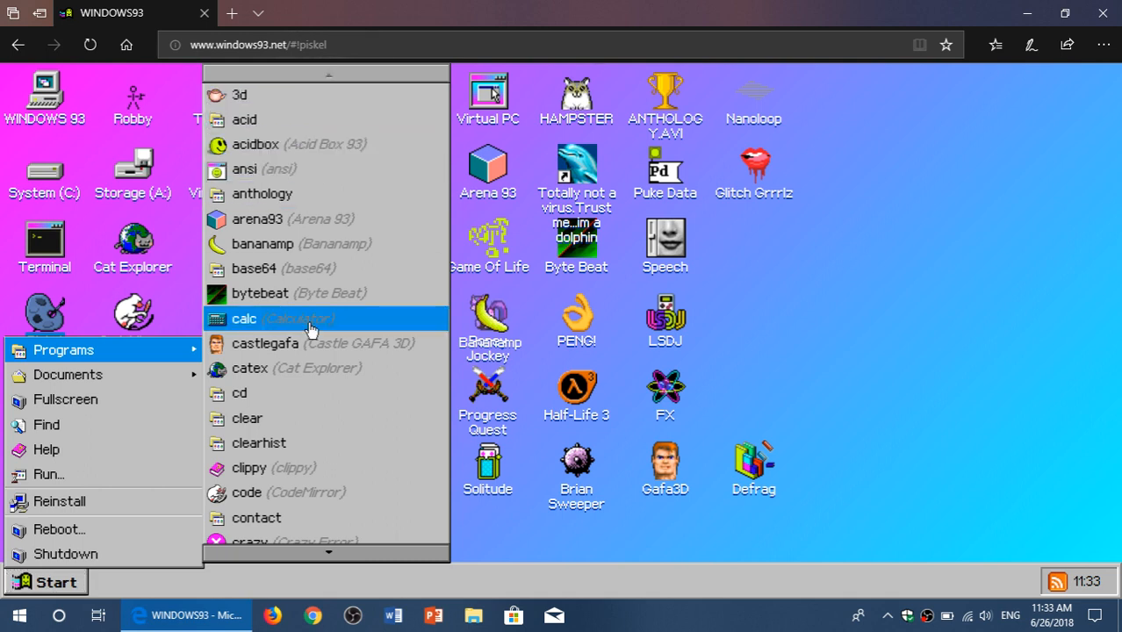
{"action": "scroll", "scroll_direction": "down", "scroll_amount": 3}
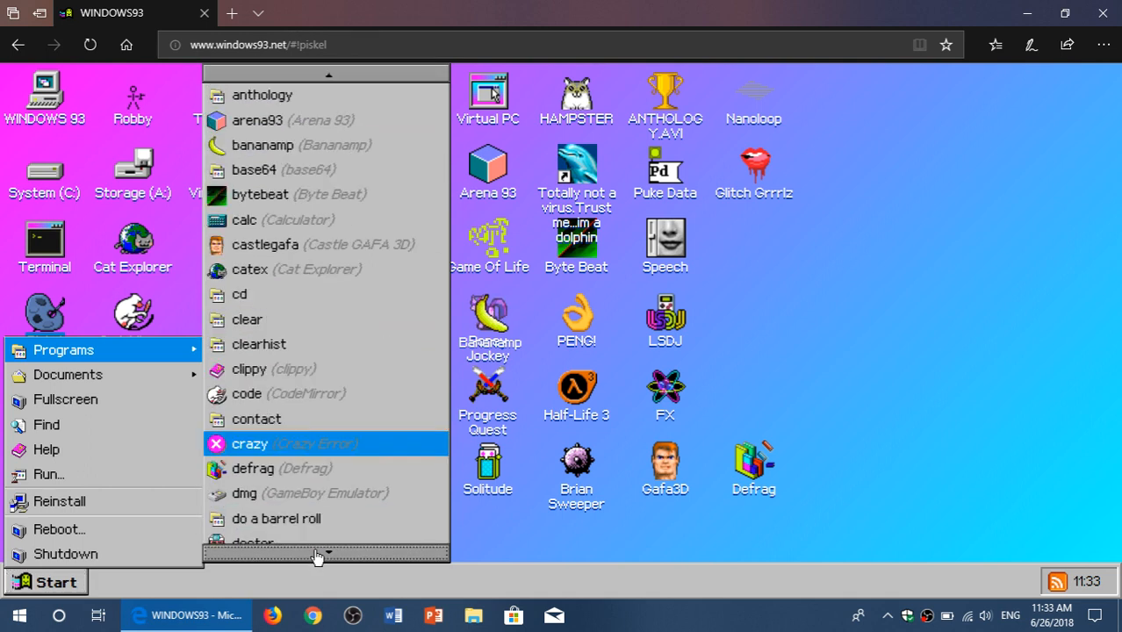
{"action": "scroll", "scroll_direction": "down", "scroll_amount": 3}
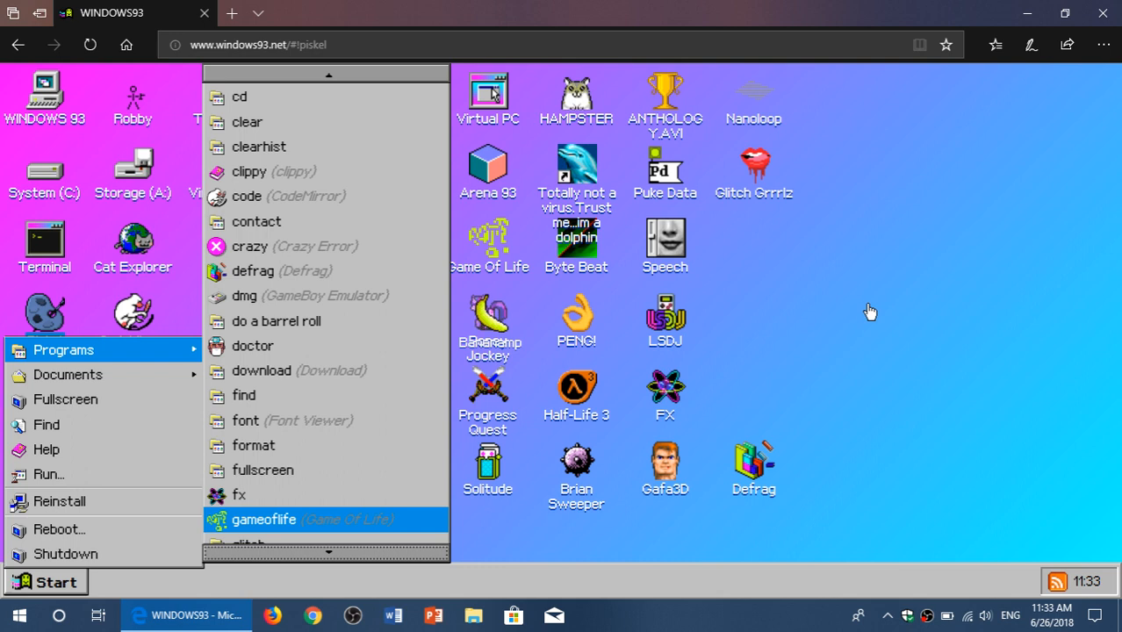
{"action": "mouse_move", "coordinate": [910, 292]}
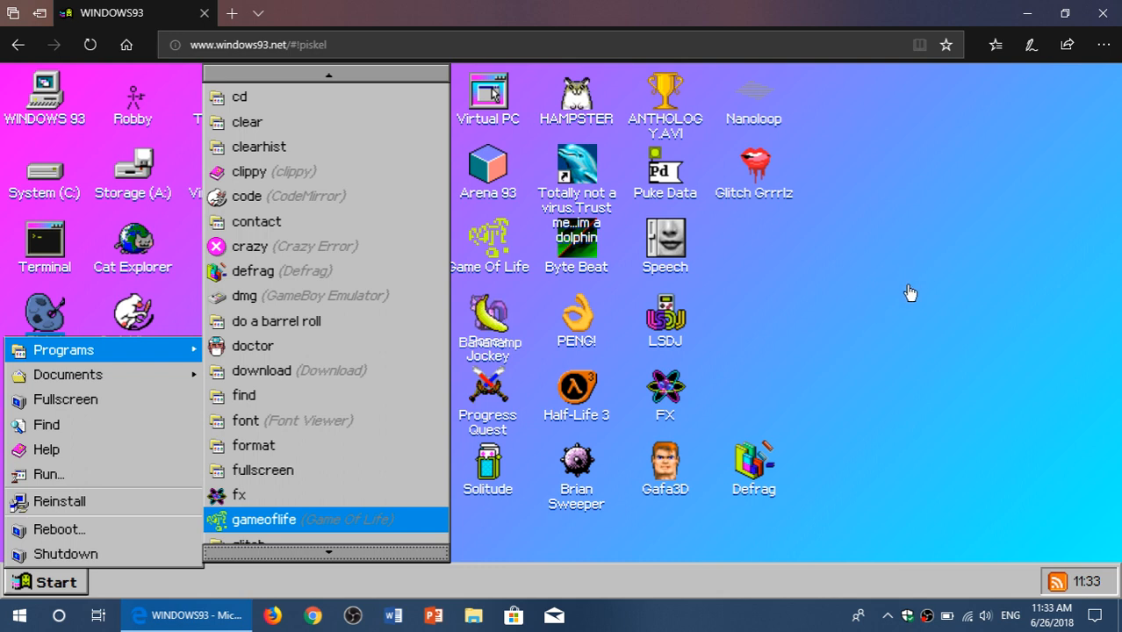
{"action": "mouse_move", "coordinate": [801, 541]}
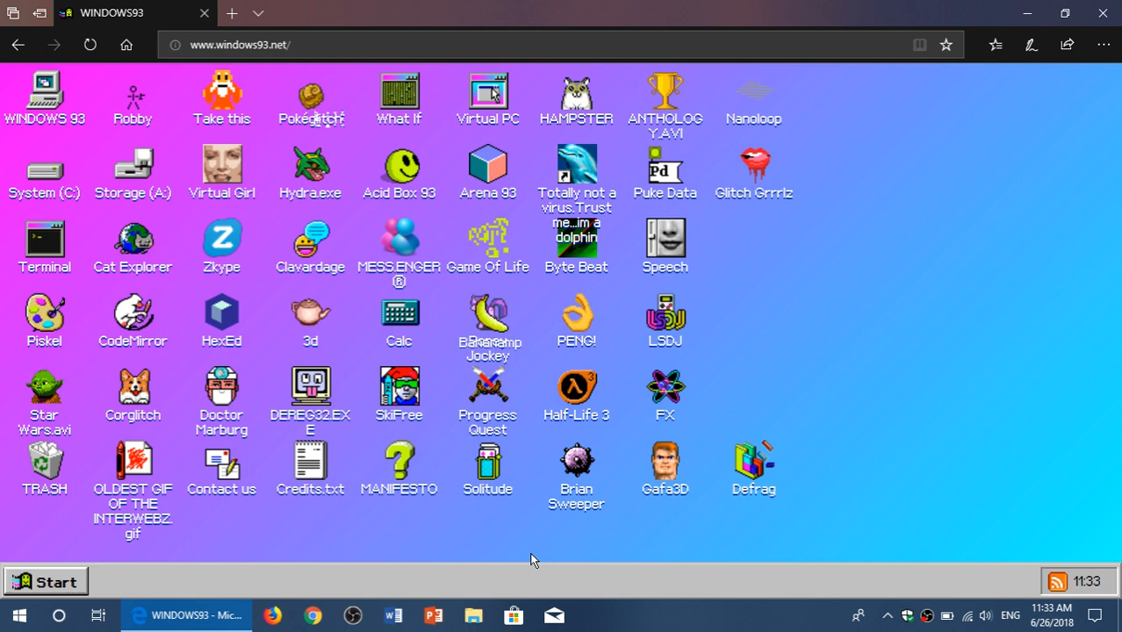
{"action": "mouse_move", "coordinate": [899, 388]}
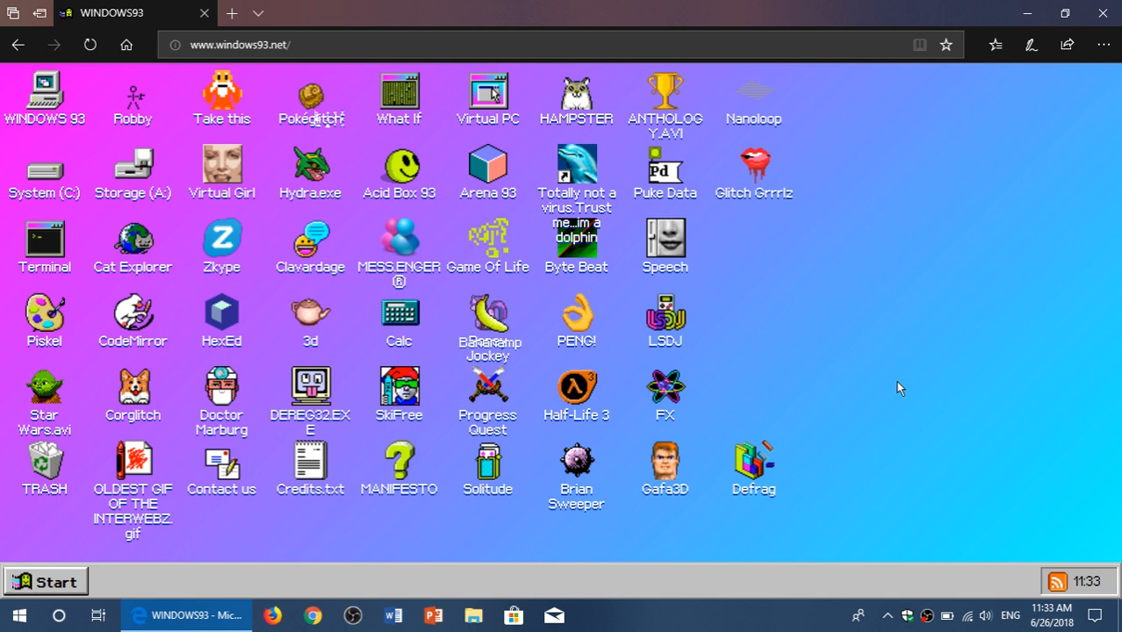
{"action": "mouse_move", "coordinate": [661, 453]}
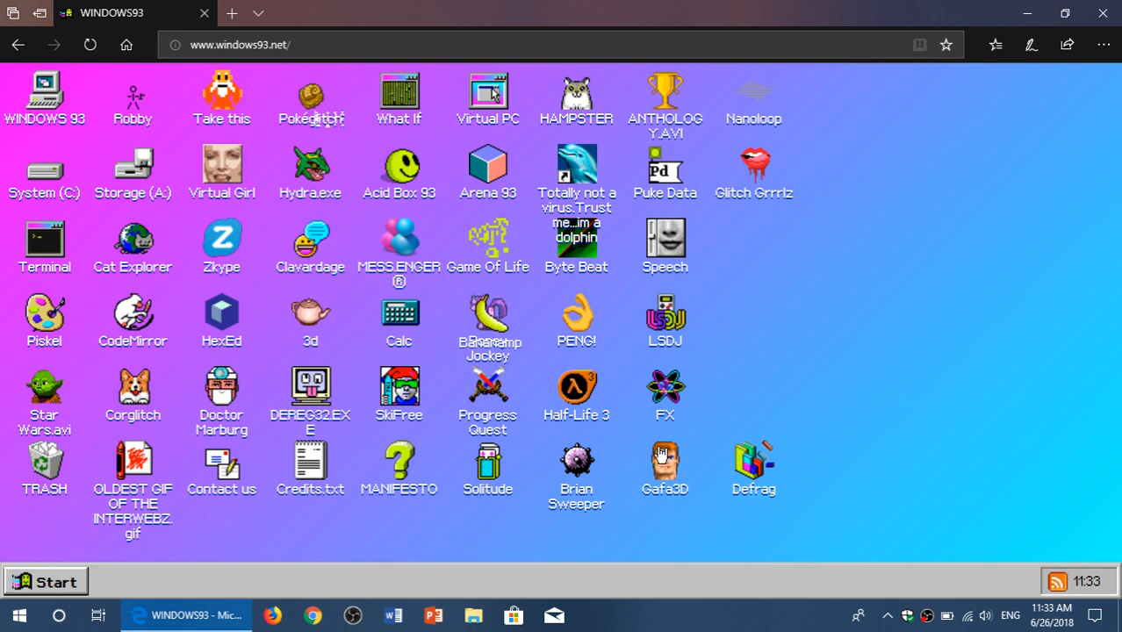
{"action": "double_click", "coordinate": [664, 456]}
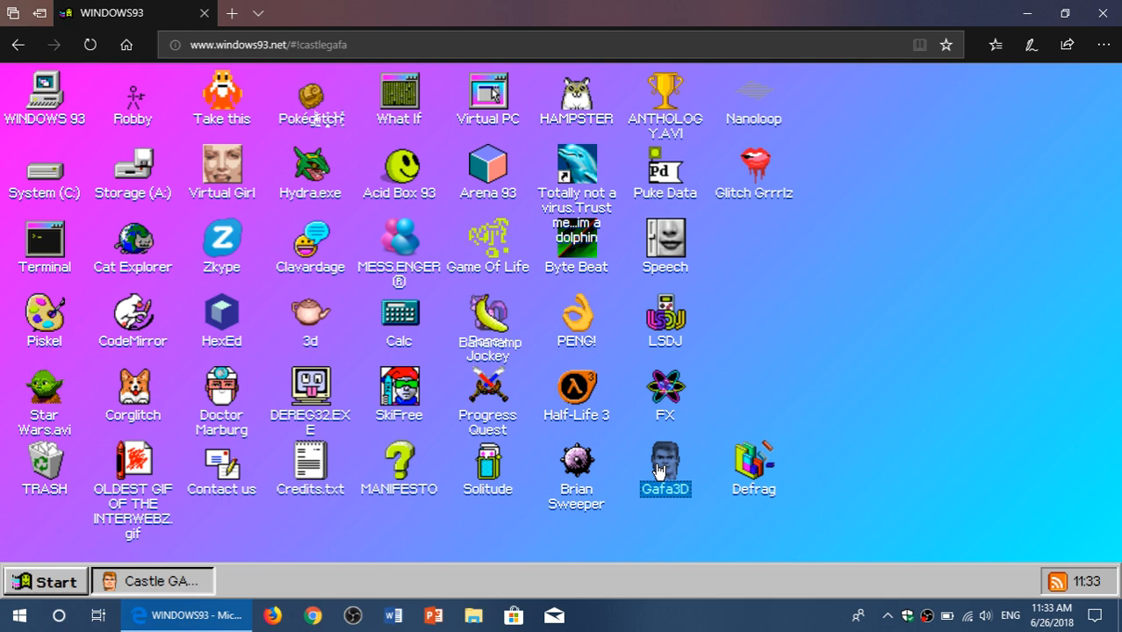
- Choose New Game in Castle GAFA 3D to reach the episode selection screen
{"action": "double_click", "coordinate": [664, 460]}
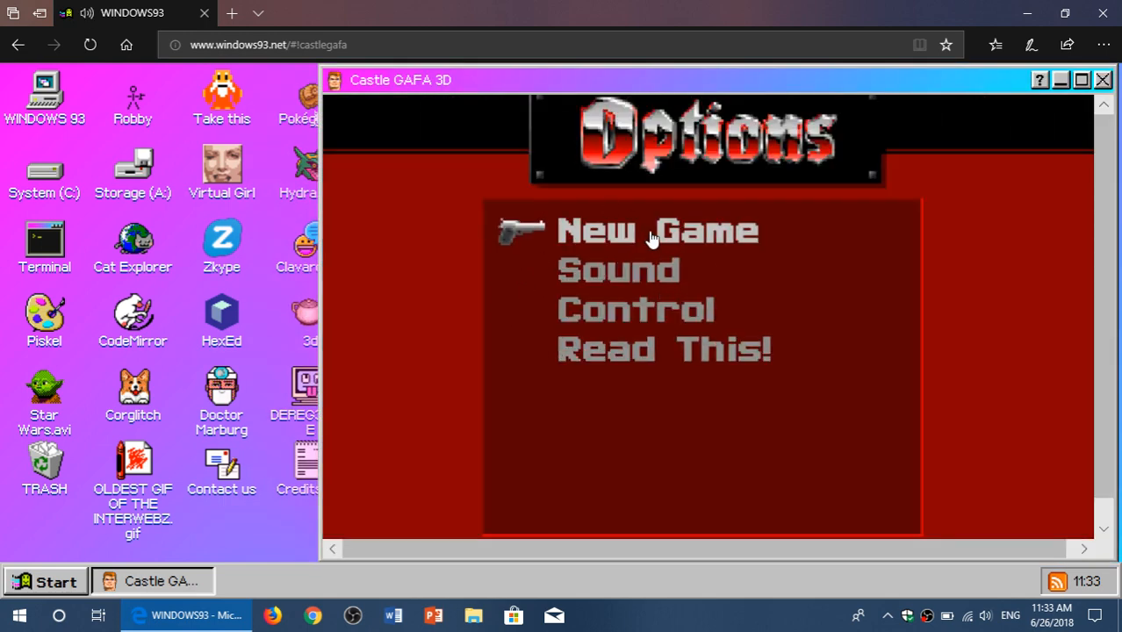
{"action": "left_click", "coordinate": [656, 230]}
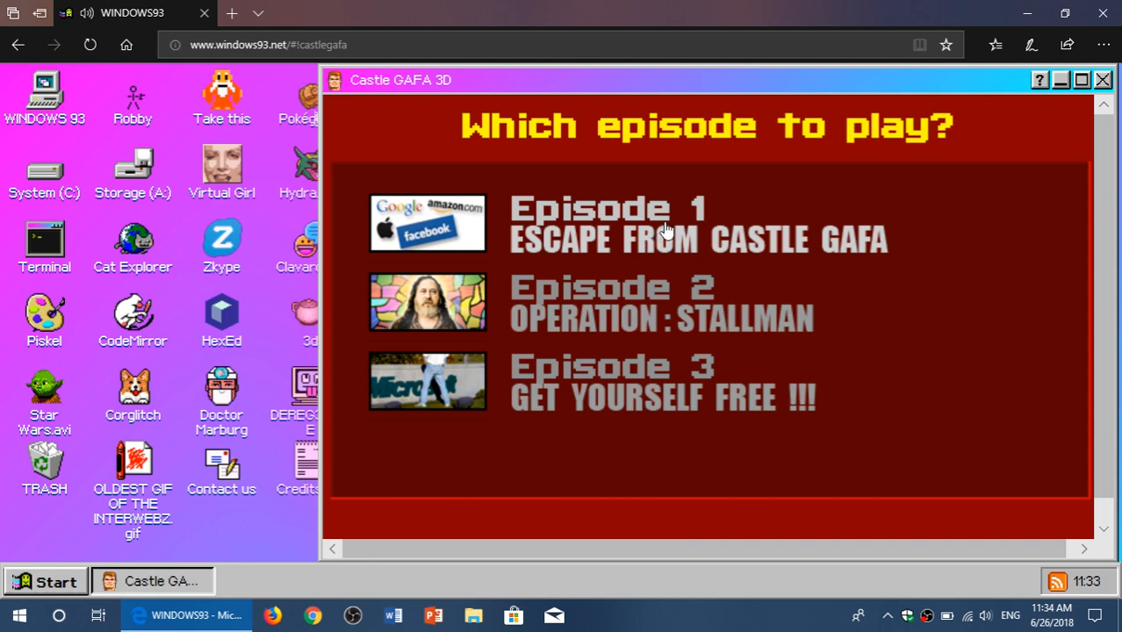